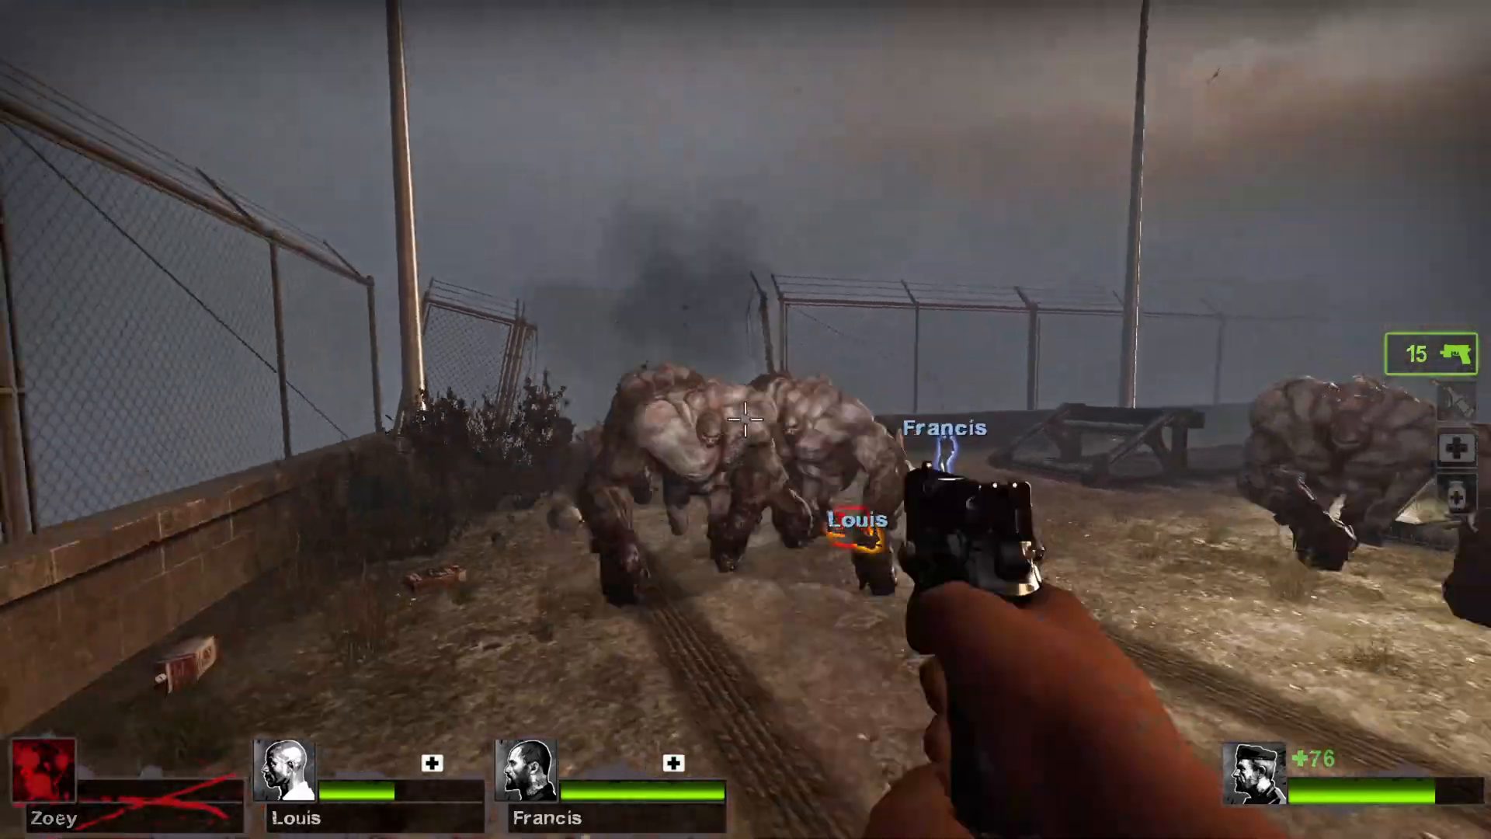
Review the autoexec.cfg guide in Chrome, then show Left 4 Dead 2's Installed Files properties in Steam.
key("alt+tab")
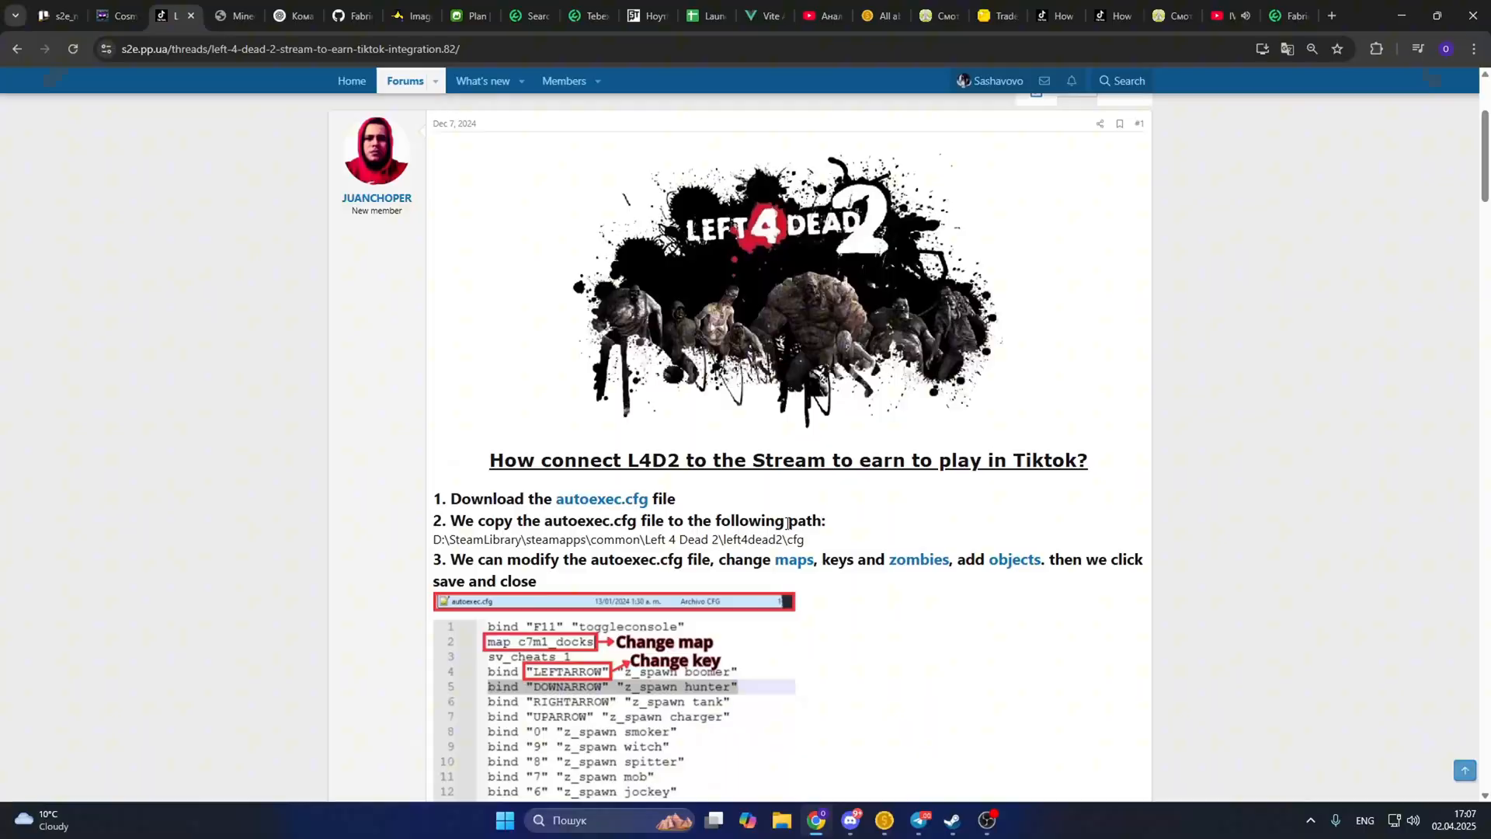
left_click(951, 820)
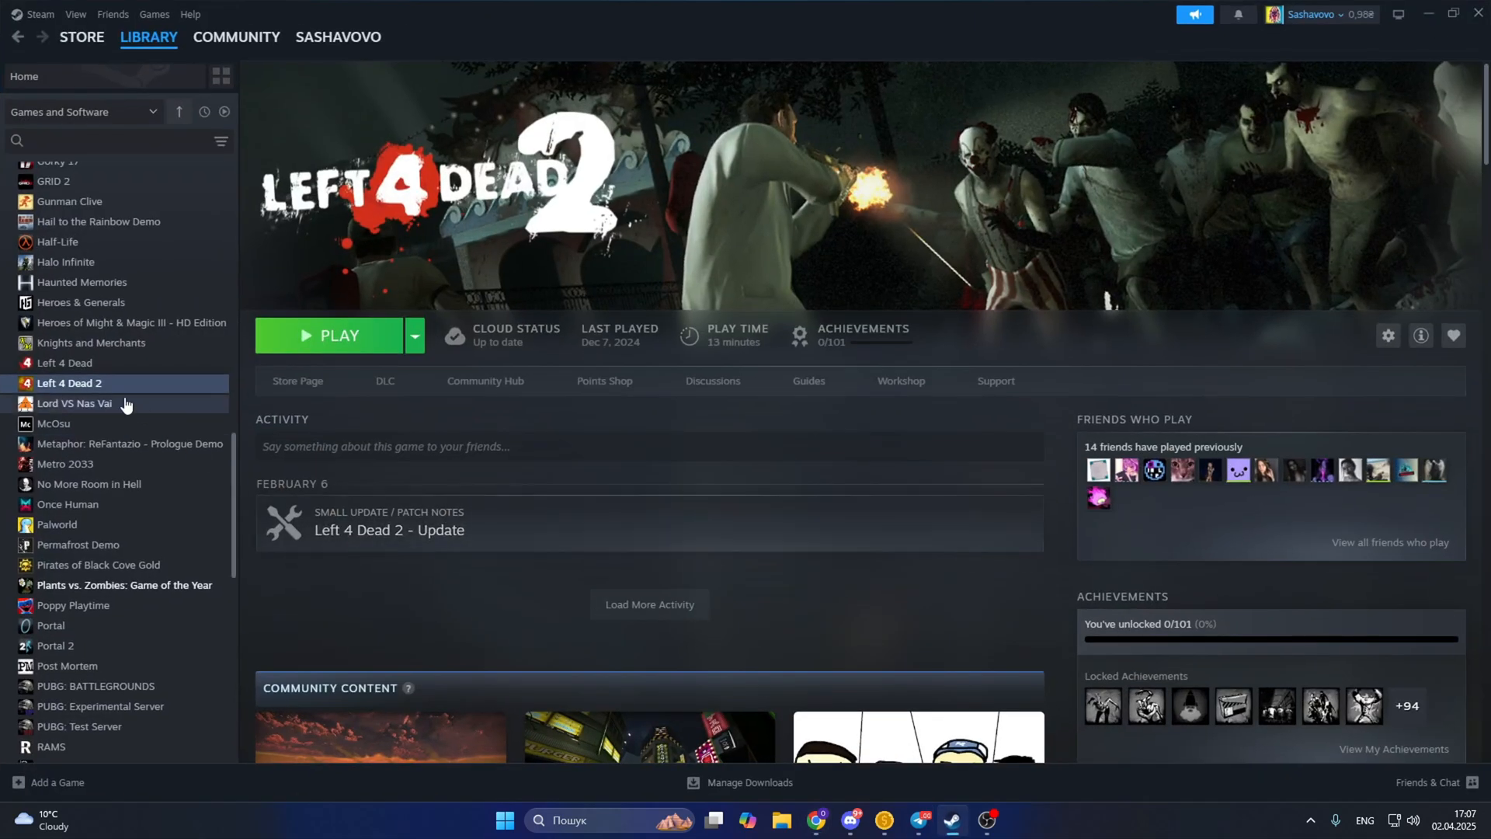
left_click(1387, 336)
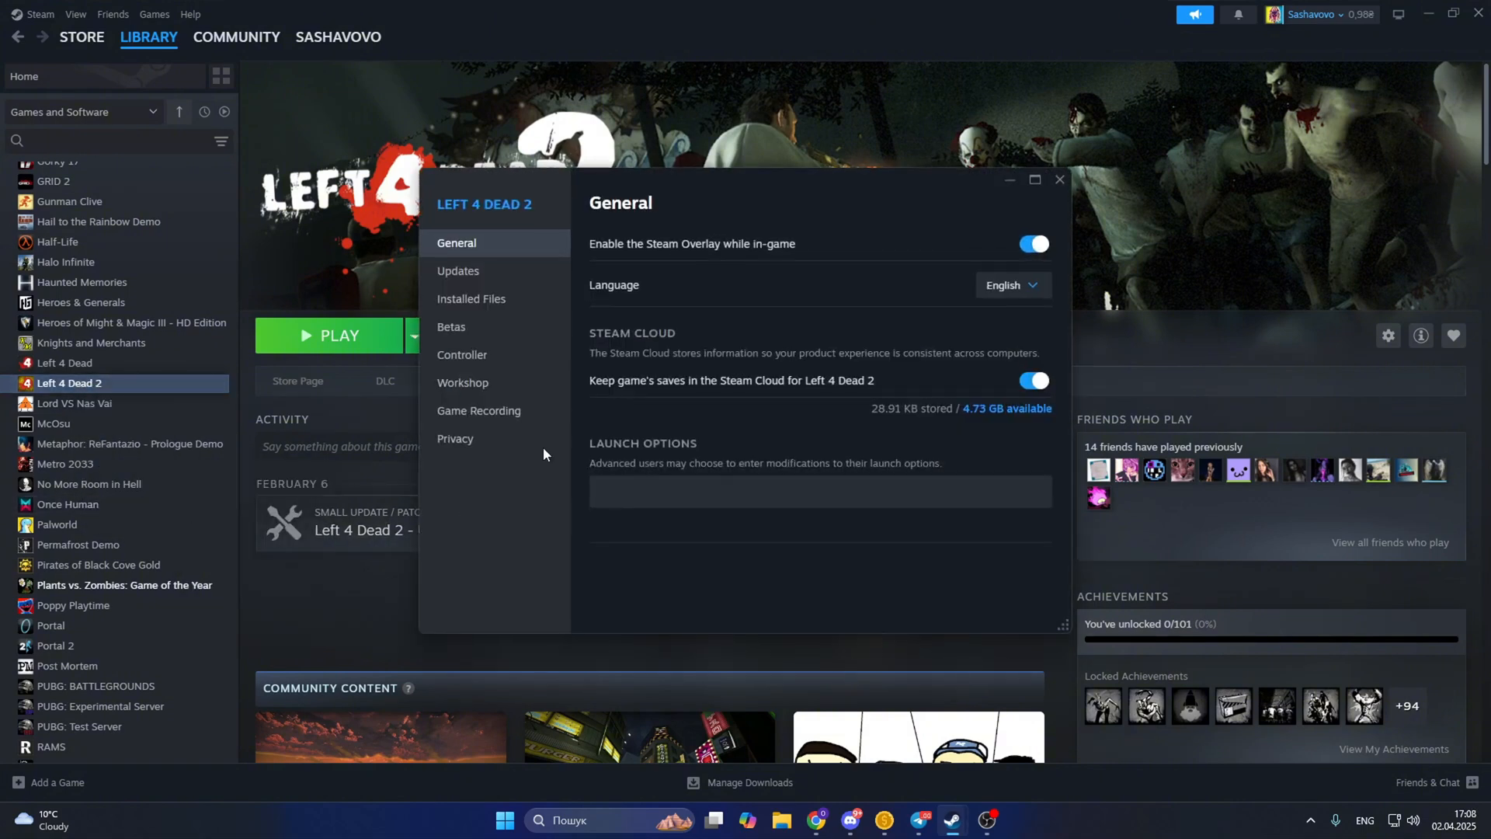
left_click(470, 298)
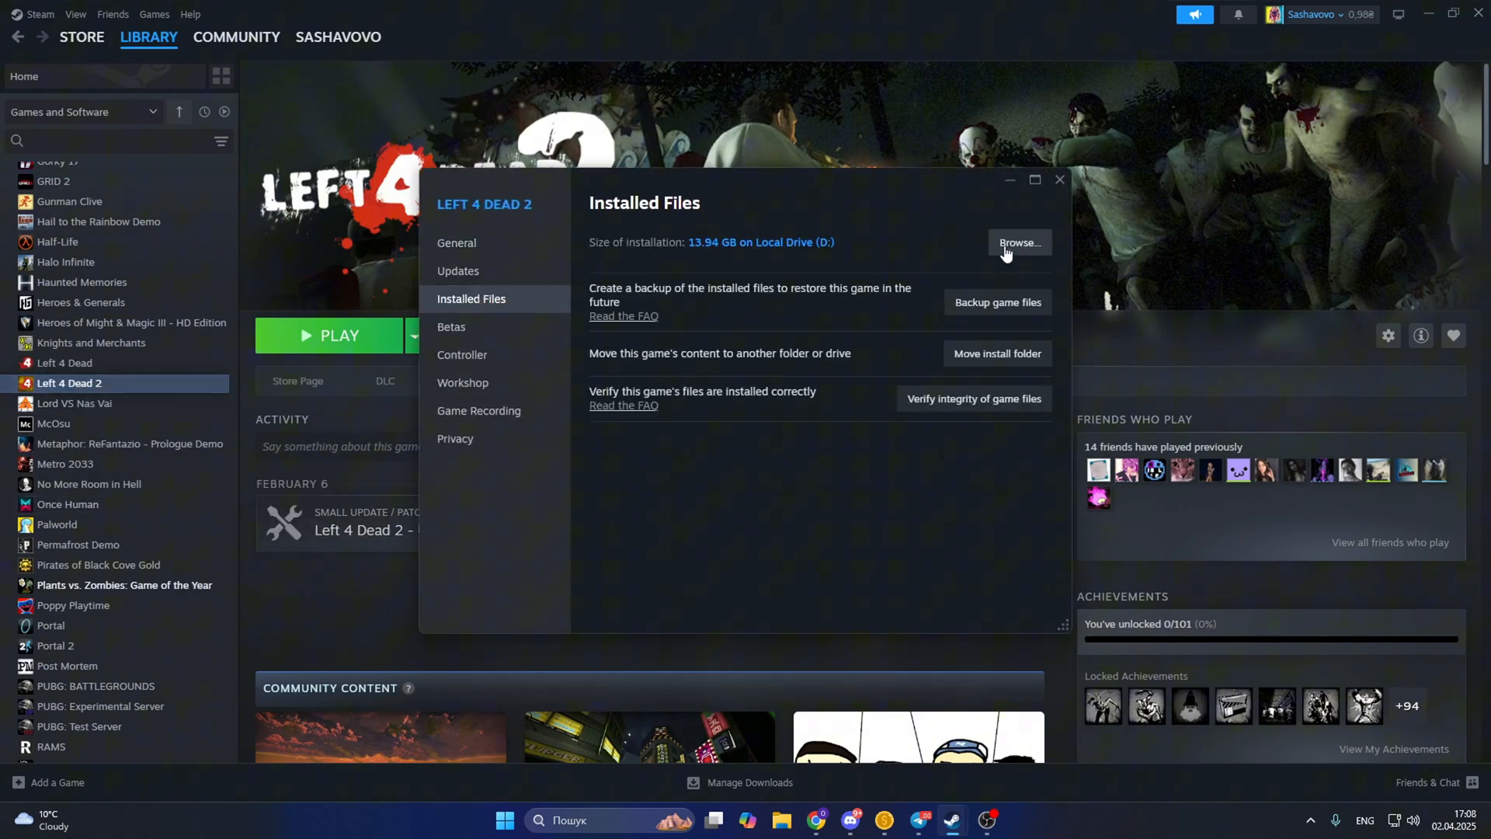
Browse the install folder and go into left4dead2, then its cfg folder.
left_click(1020, 242)
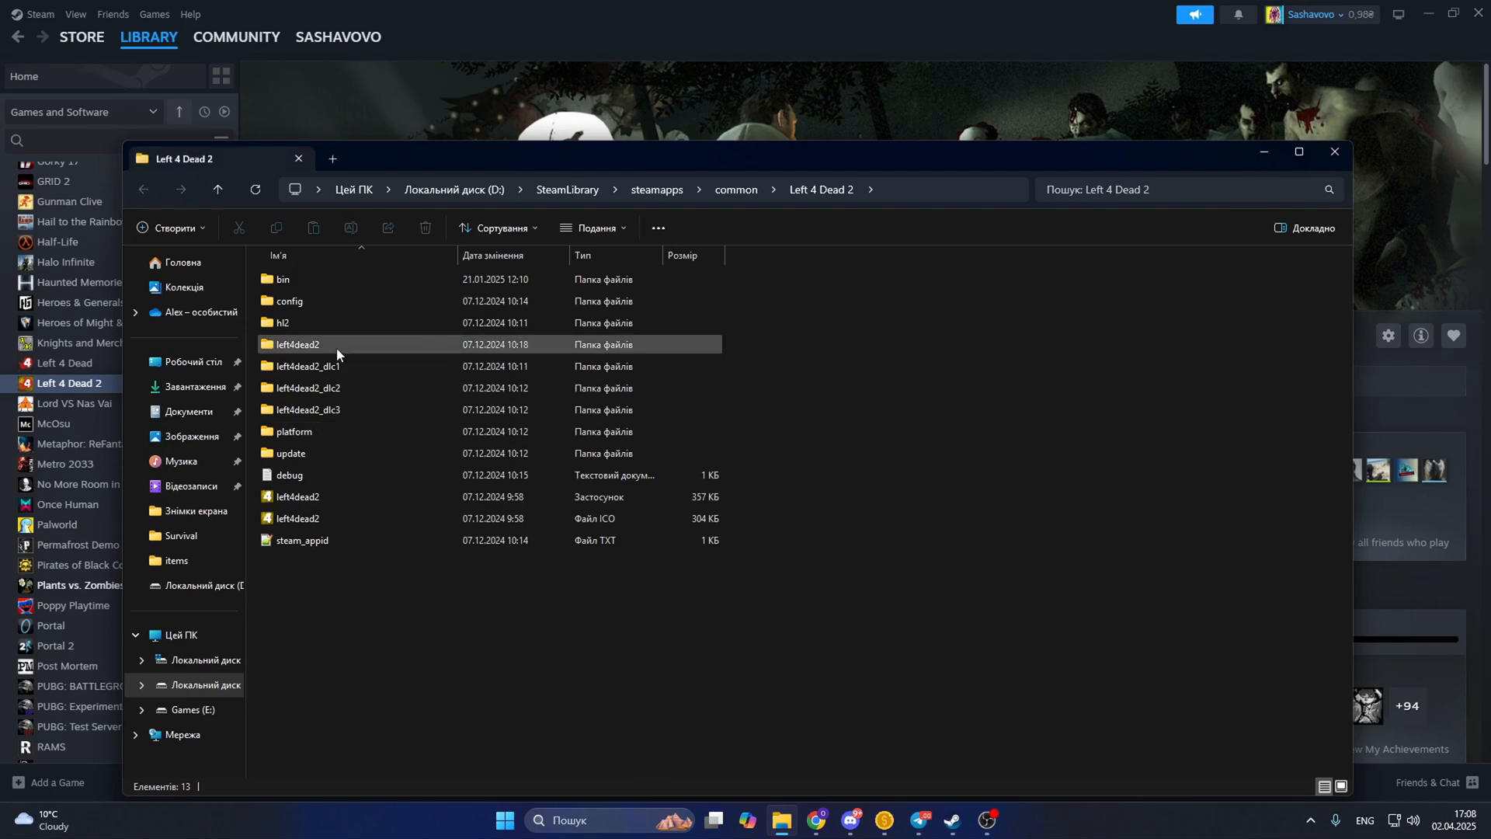
double_click(298, 345)
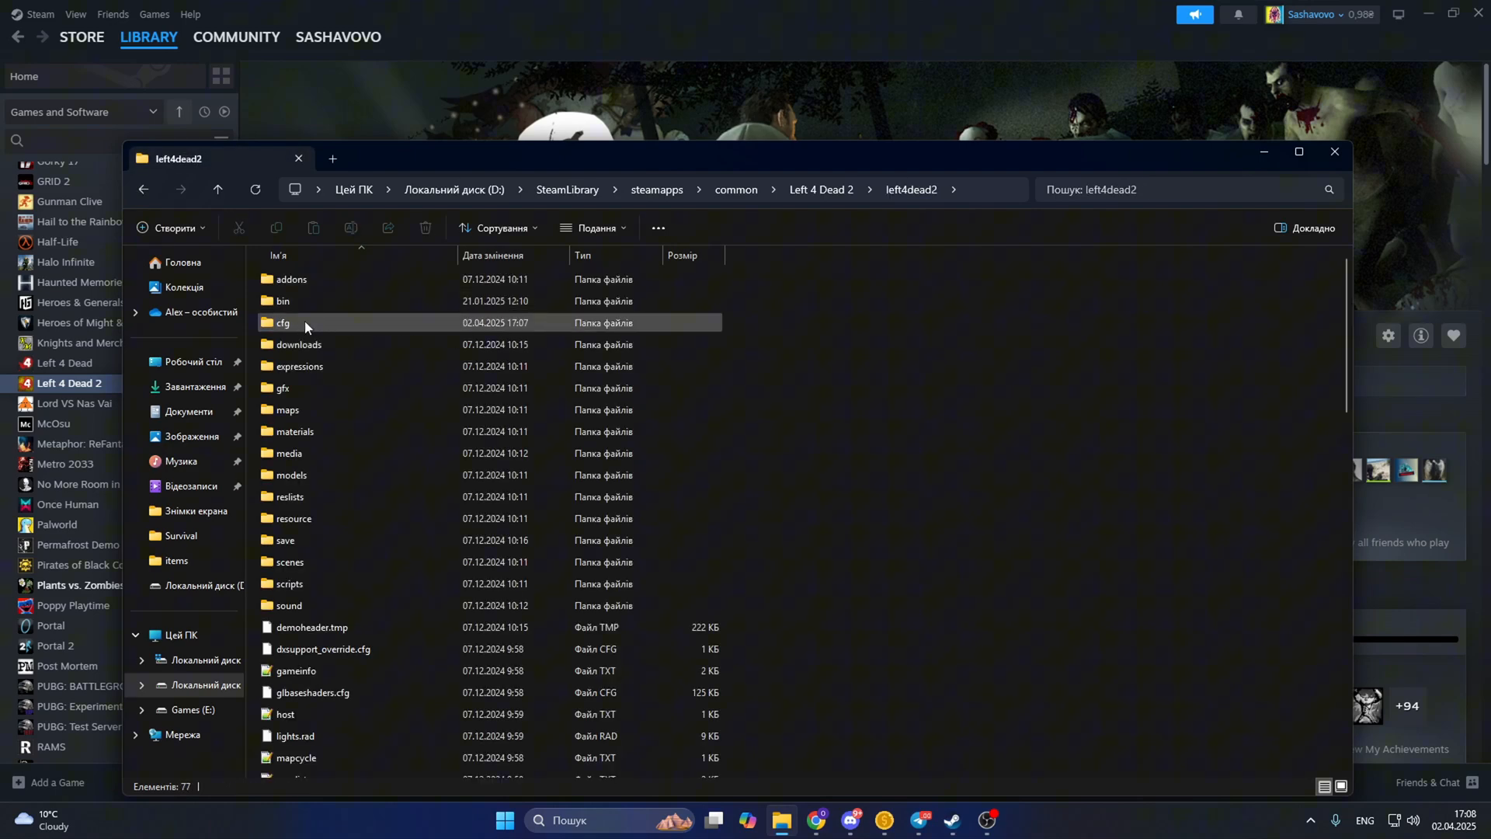
double_click(282, 323)
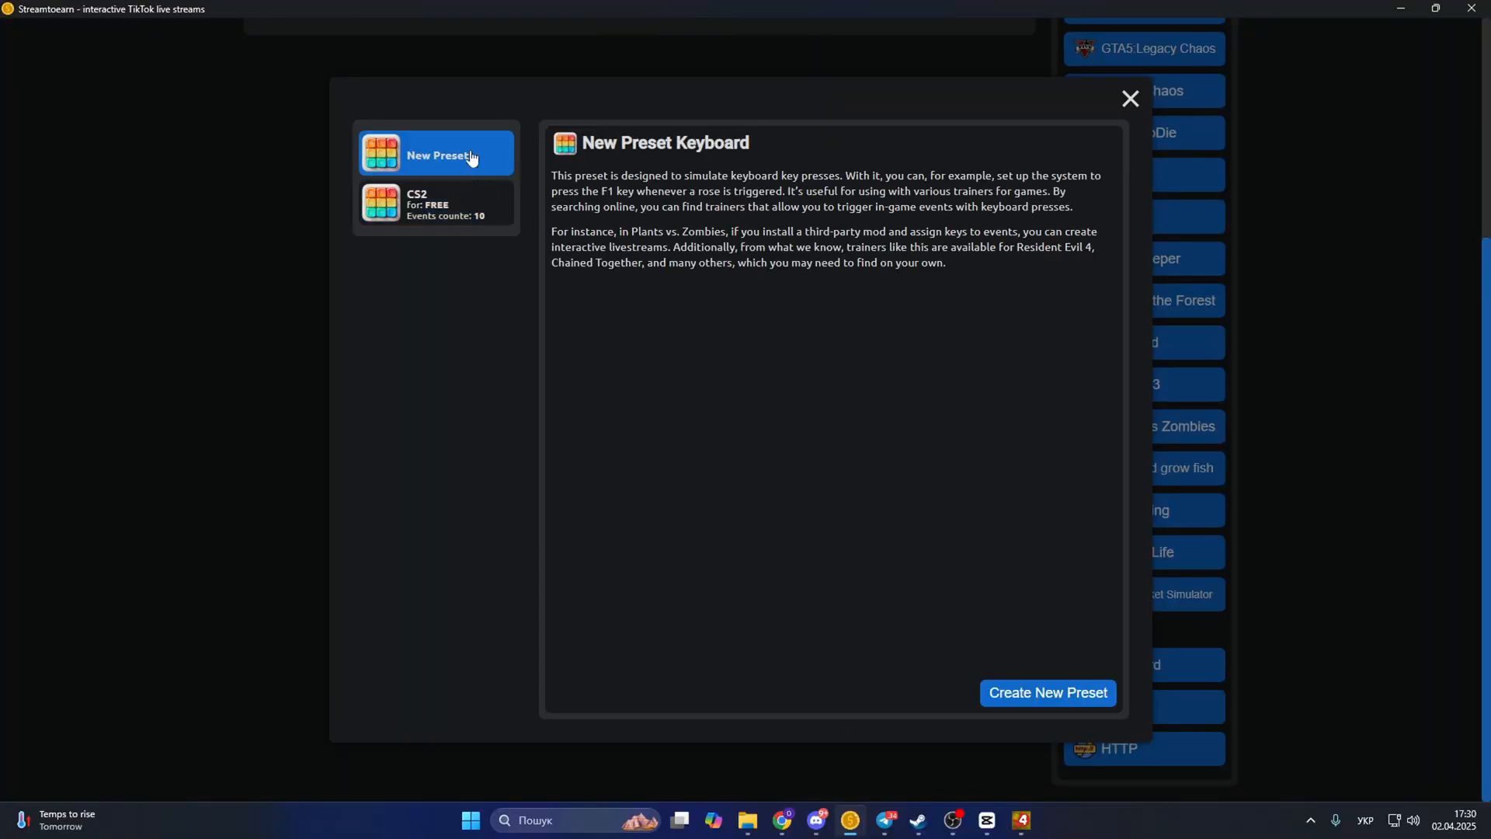
Create a new keyboard preset with a new trigger, then view the guide's next zombie spawn key image.
left_click(1046, 693)
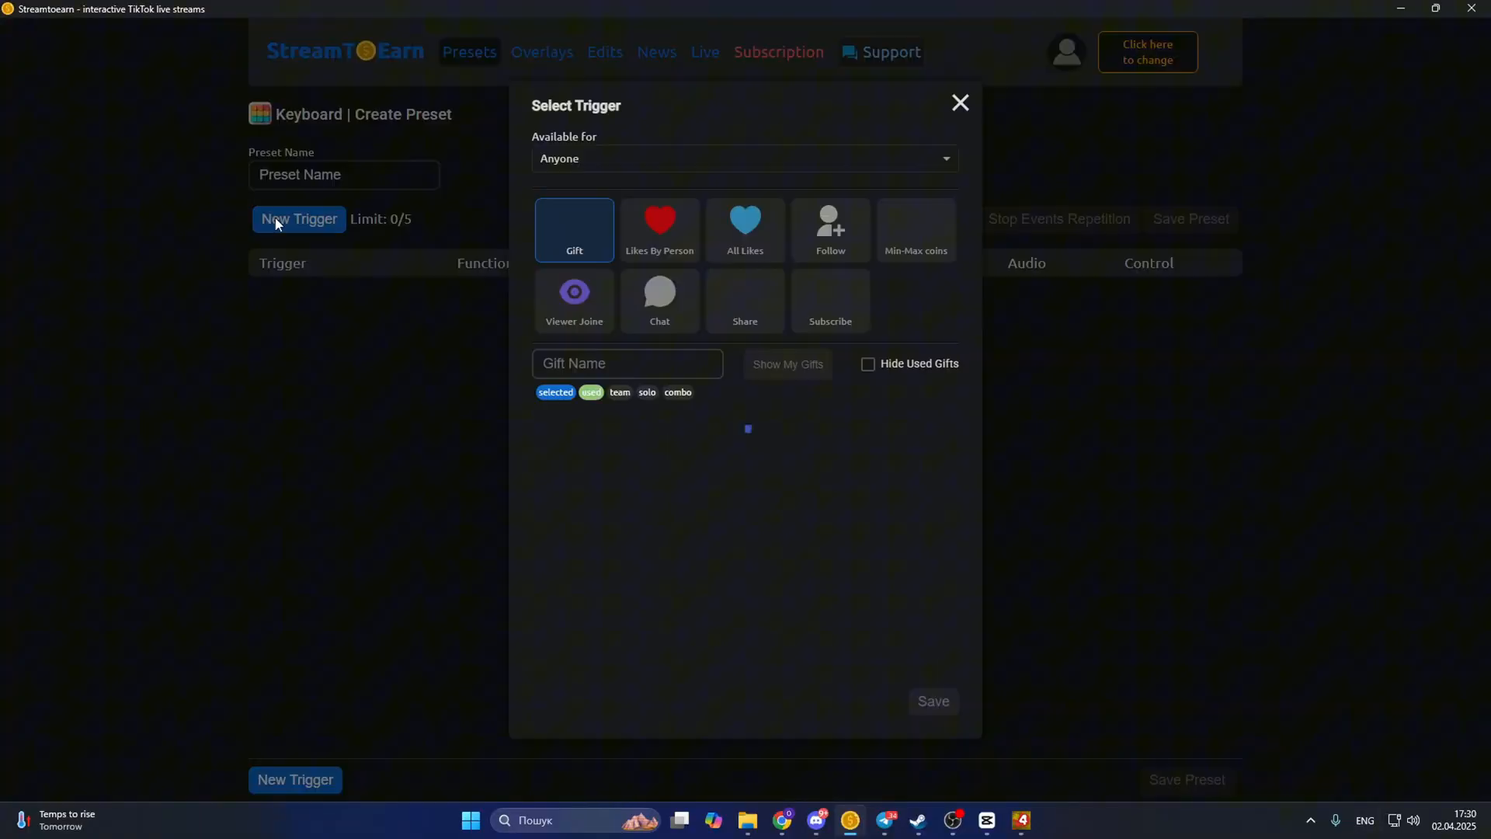
left_click(931, 701)
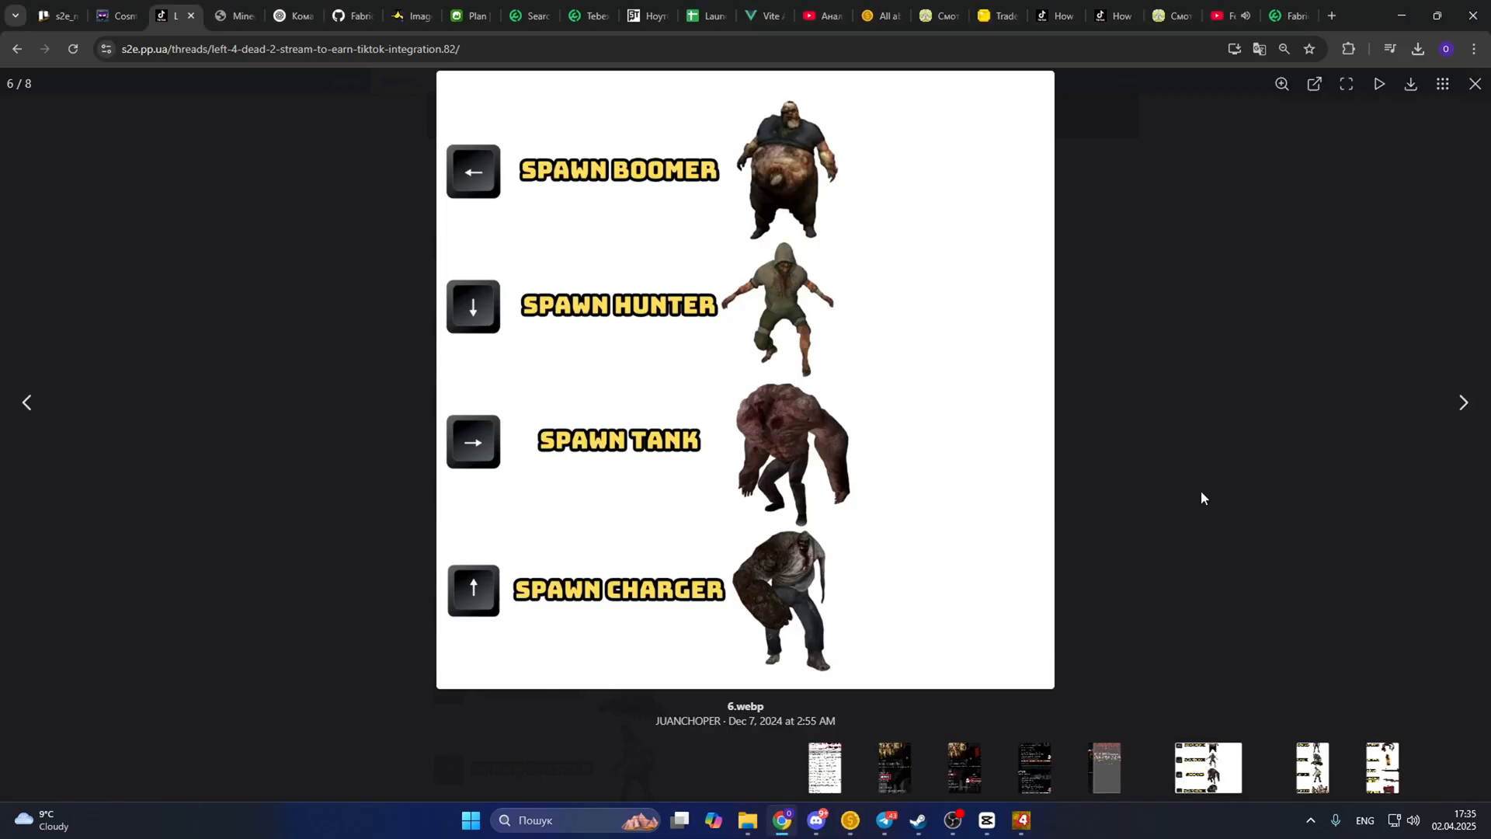
left_click(1463, 403)
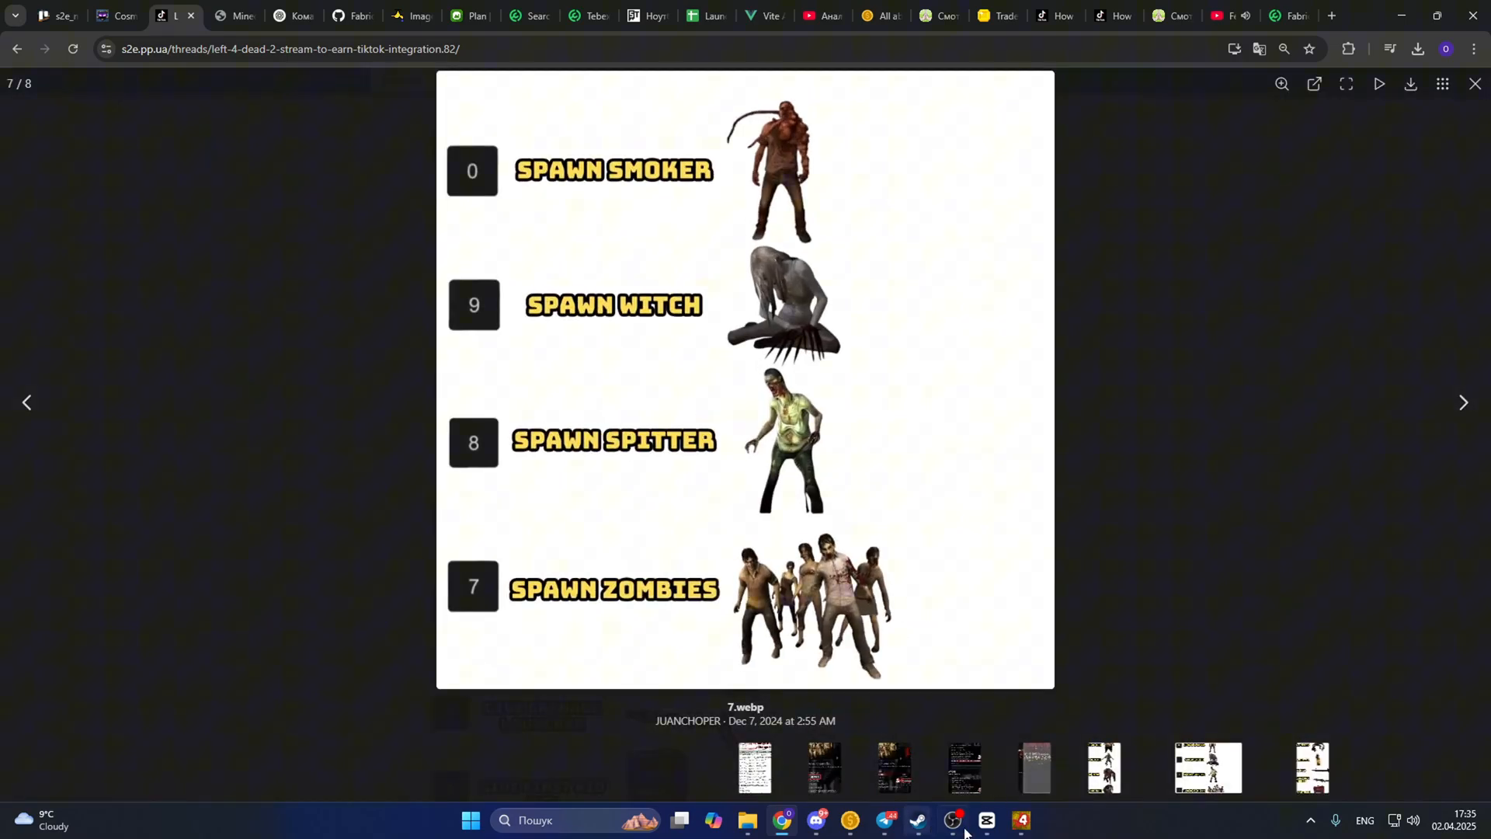